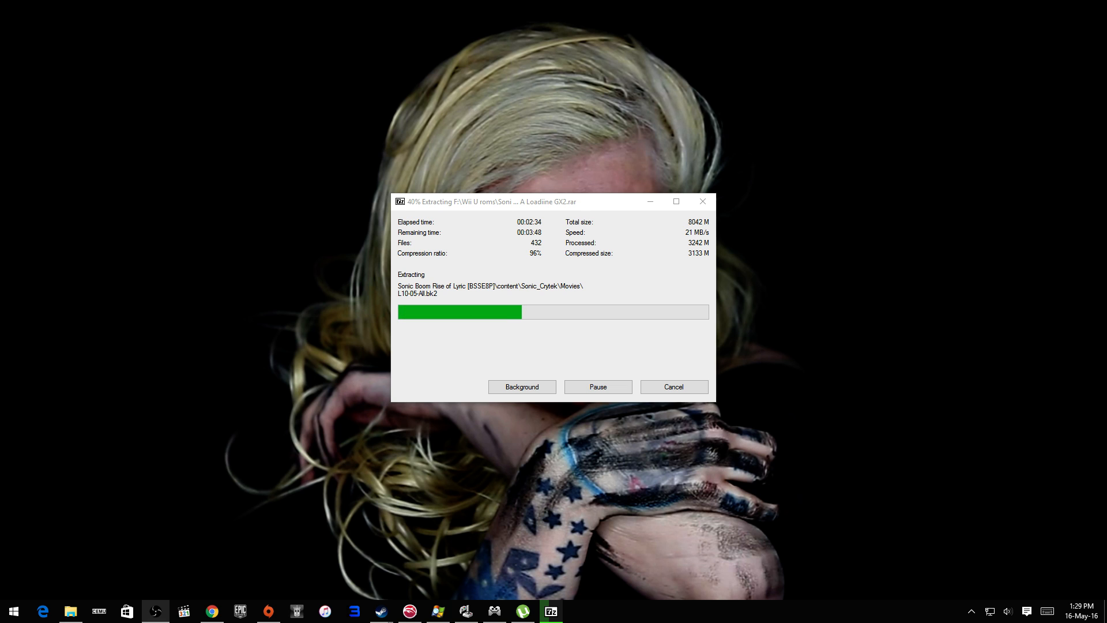
mouse_move(99, 170)
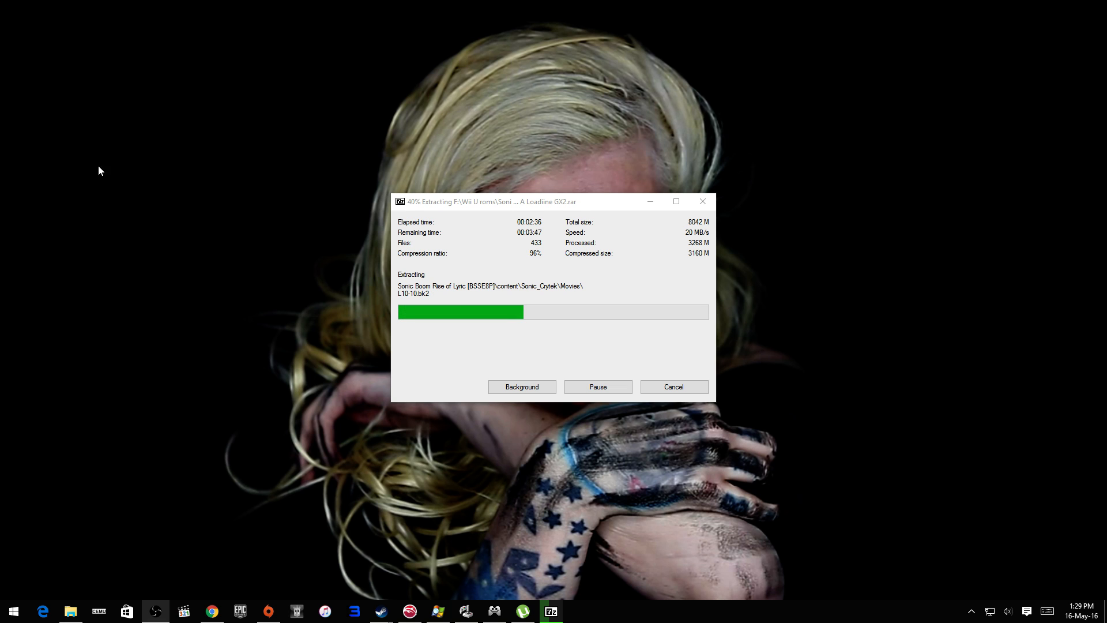
mouse_move(867, 261)
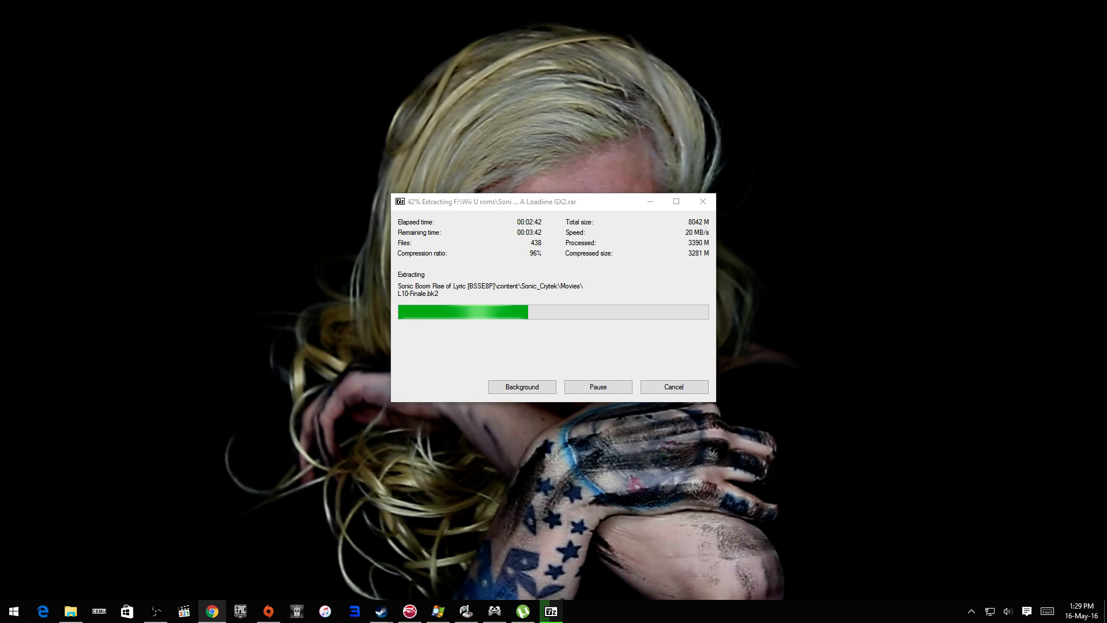
mouse_move(709, 479)
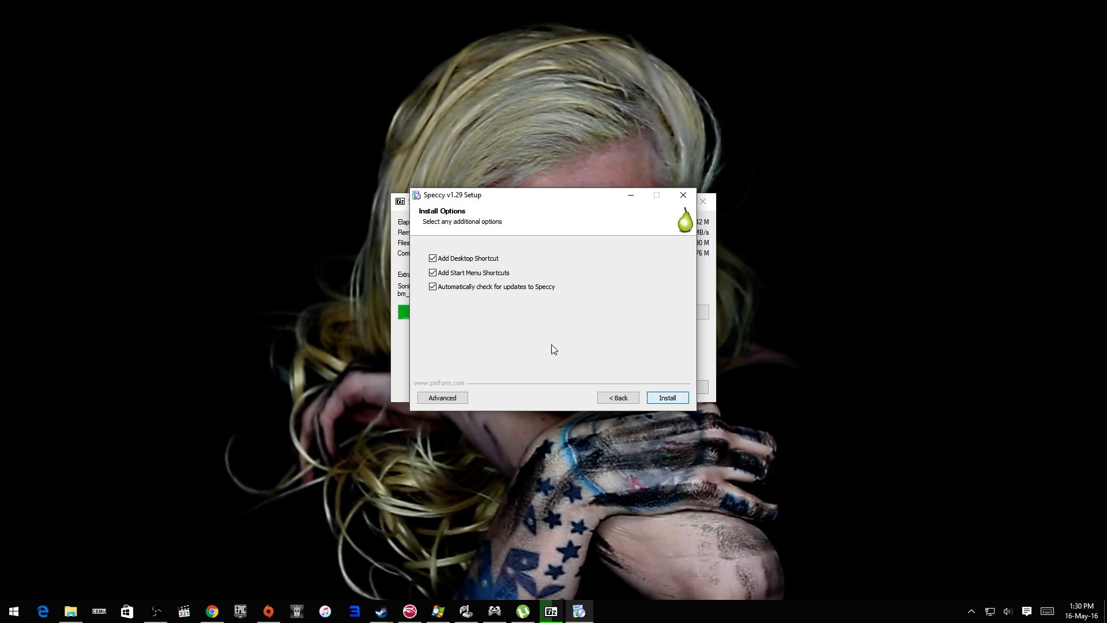
Run the install with shortcuts kept and untick View Release Notes on the finish page.
click(666, 397)
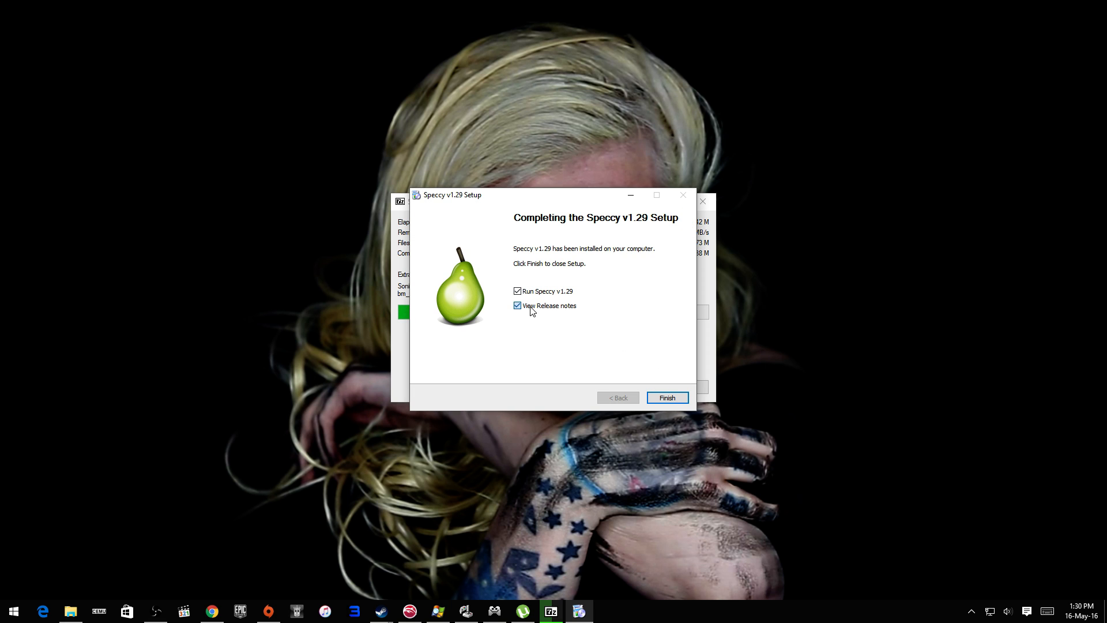
click(665, 397)
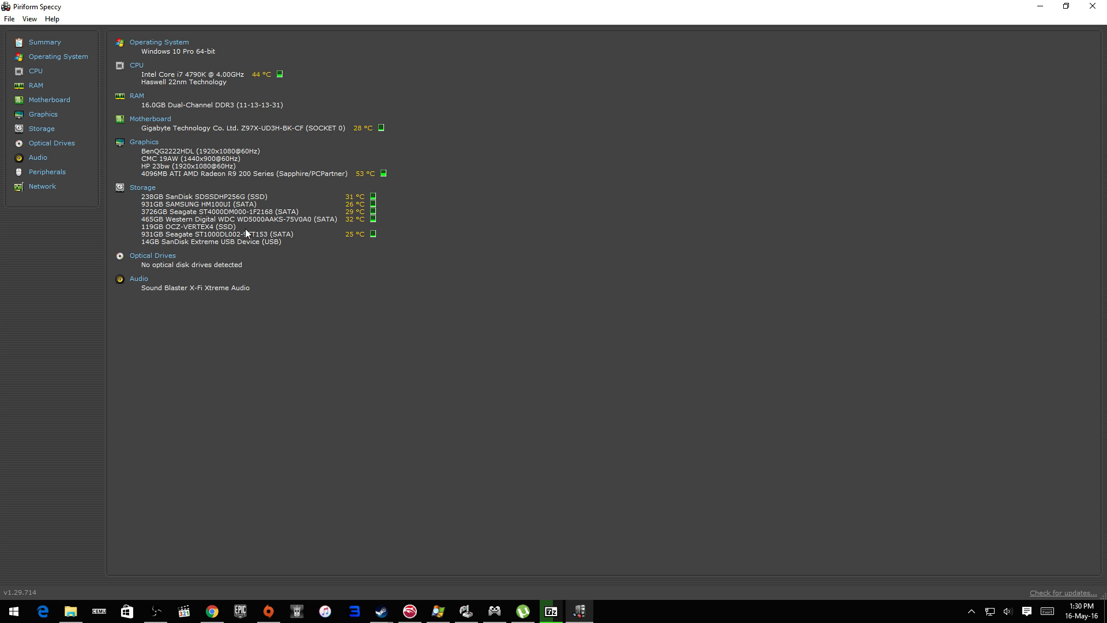
Highlight the Storage drive list and the Graphics monitor entries on the Summary page.
drag(137, 205, 281, 241)
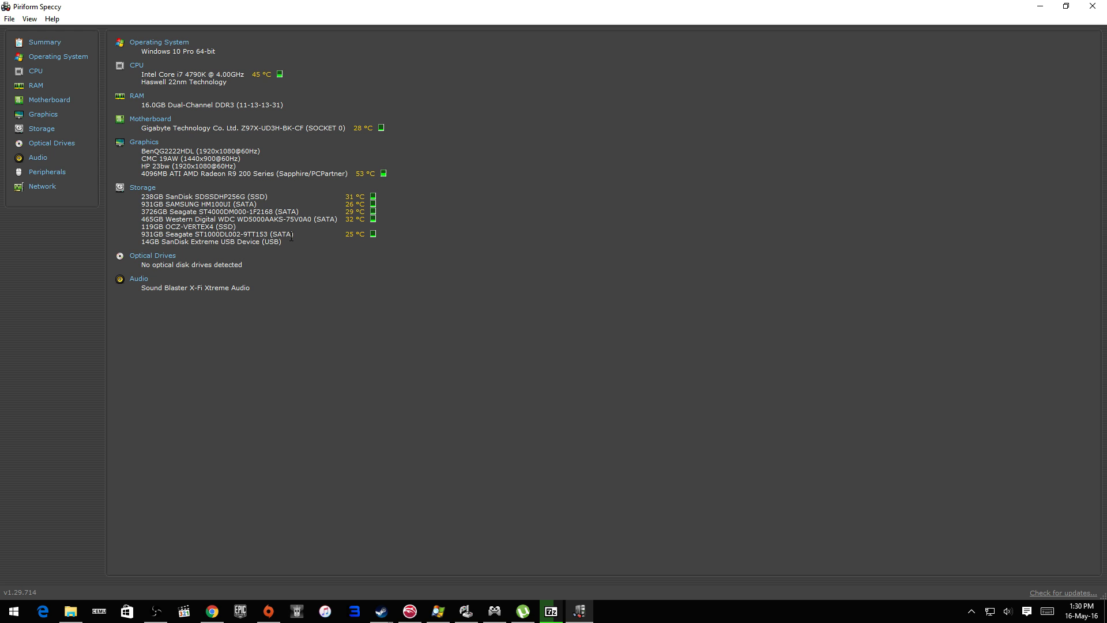
drag(141, 196, 293, 234)
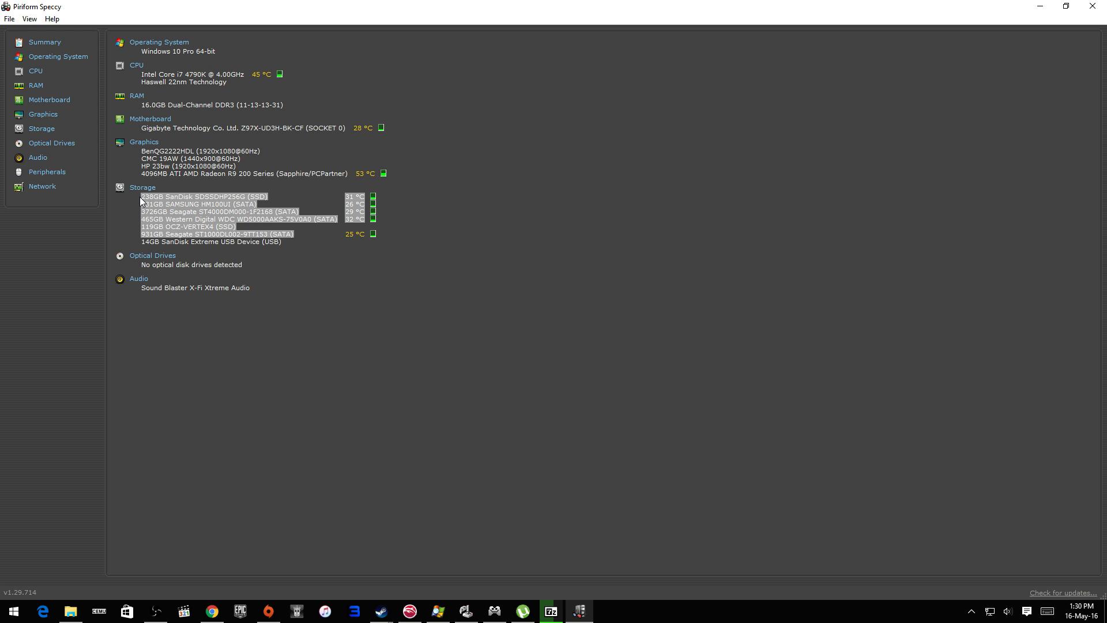
mouse_move(355, 168)
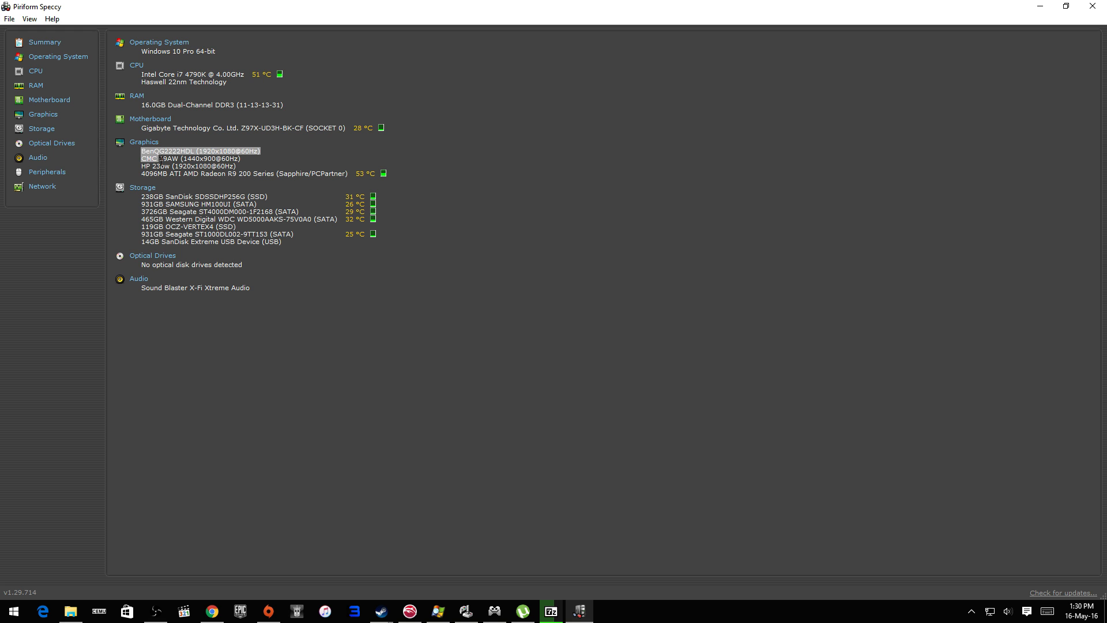
drag(200, 150, 318, 173)
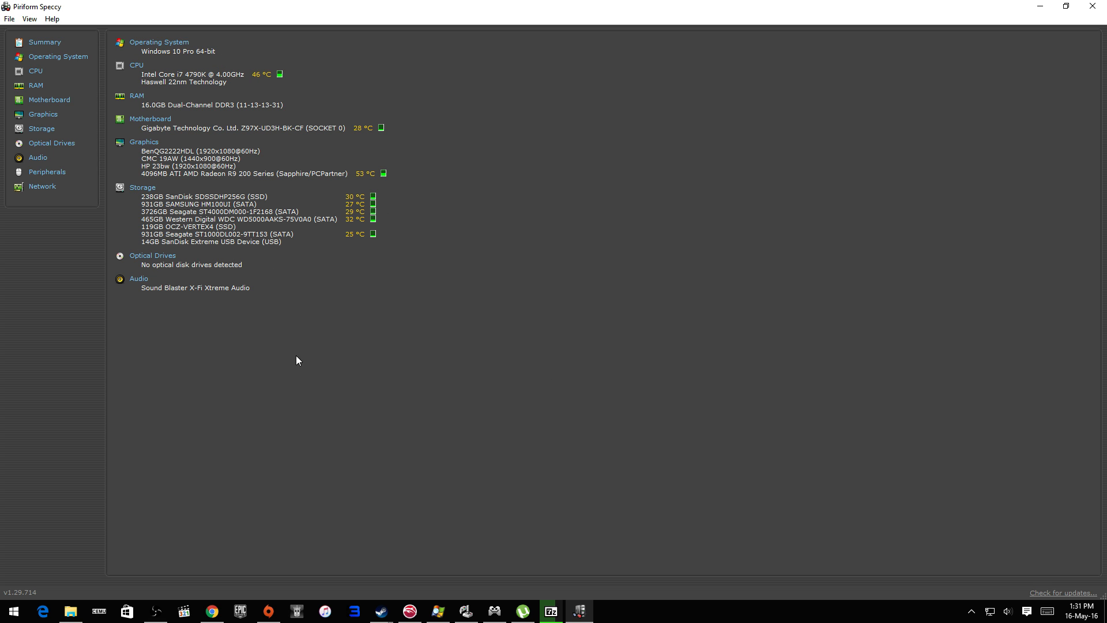
mouse_move(367, 274)
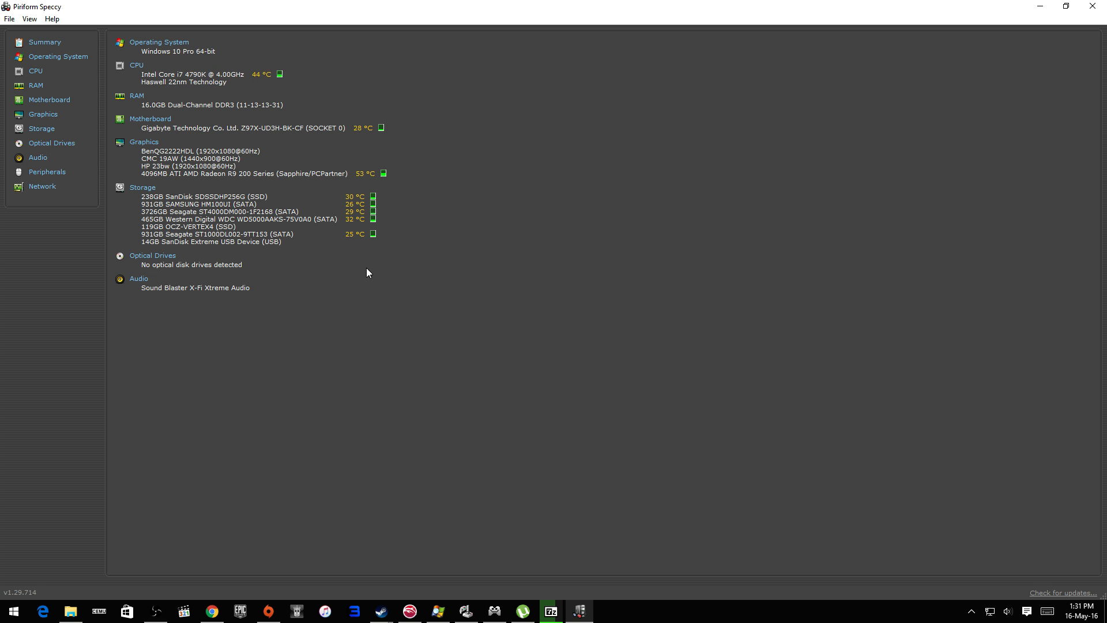
mouse_move(362, 273)
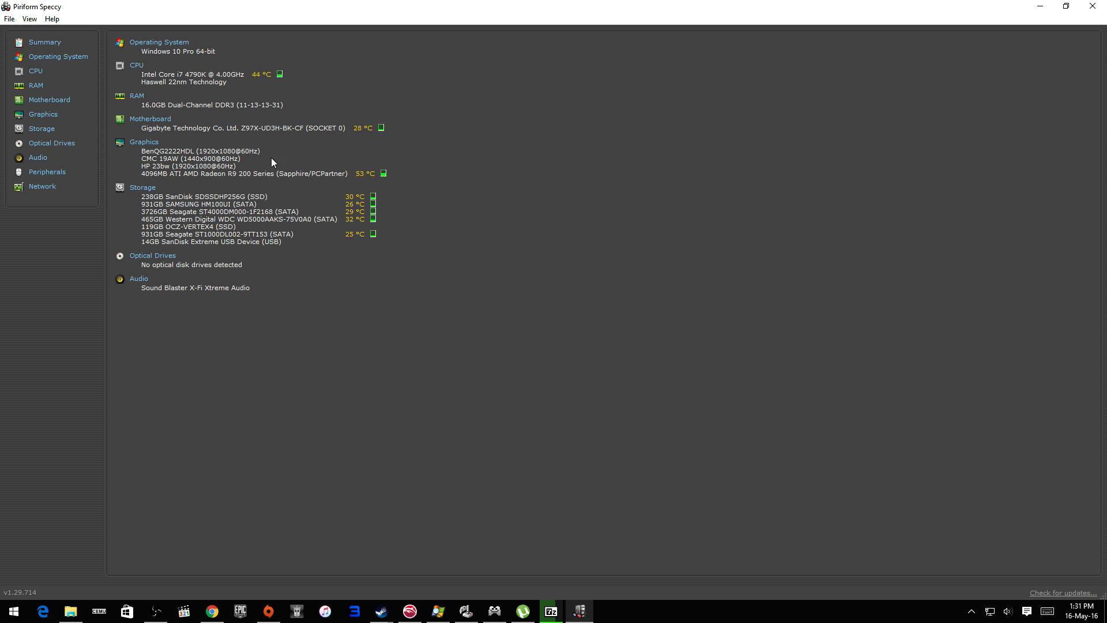
click(28, 18)
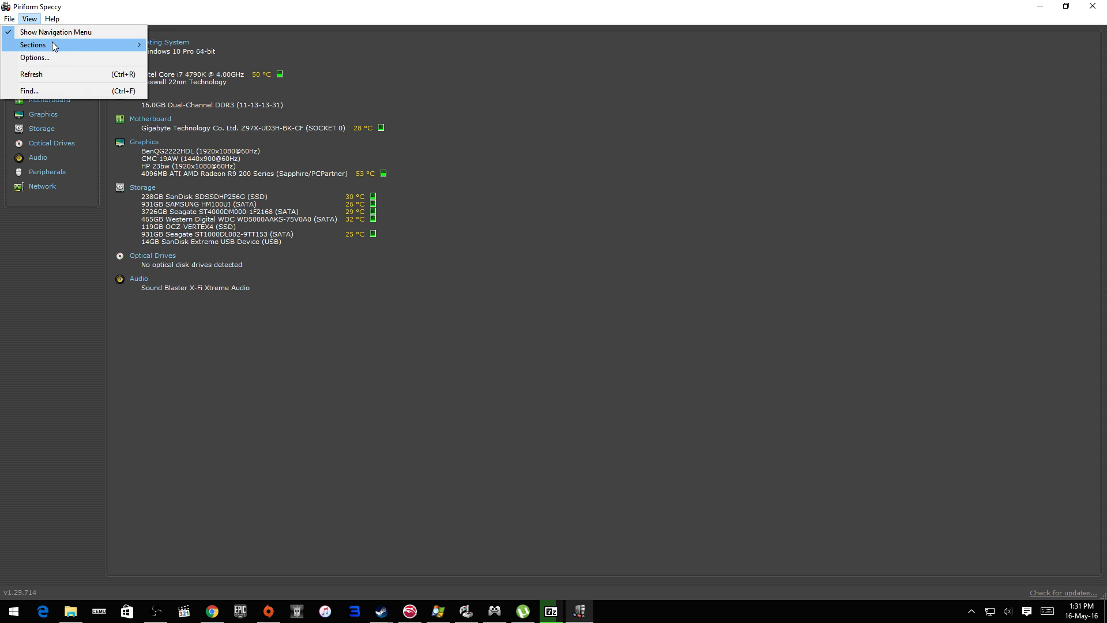
mouse_move(33, 45)
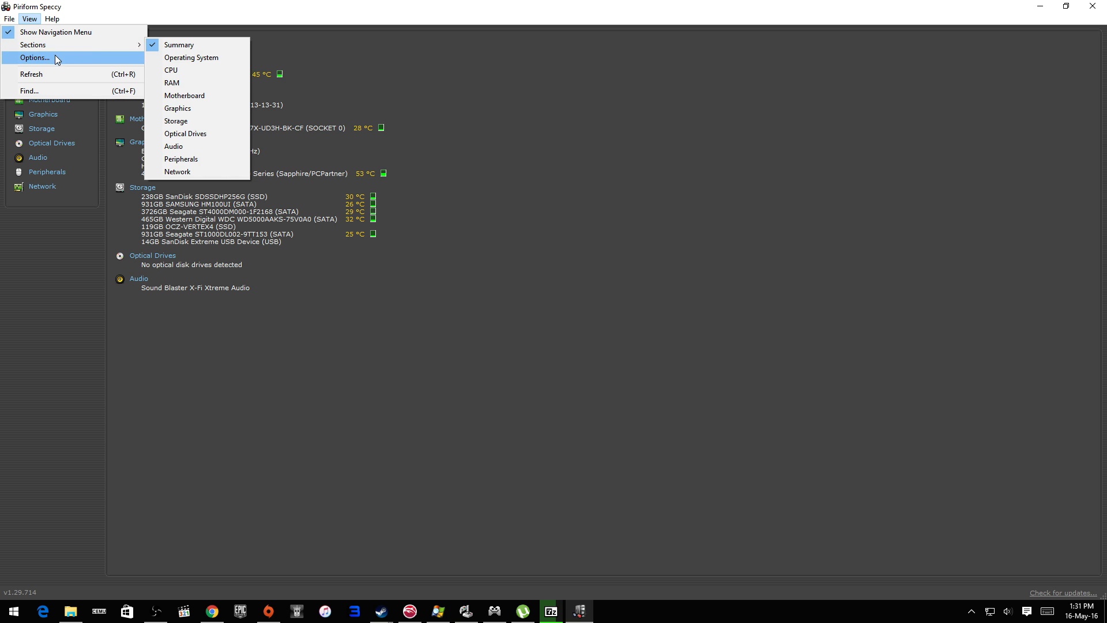
click(33, 58)
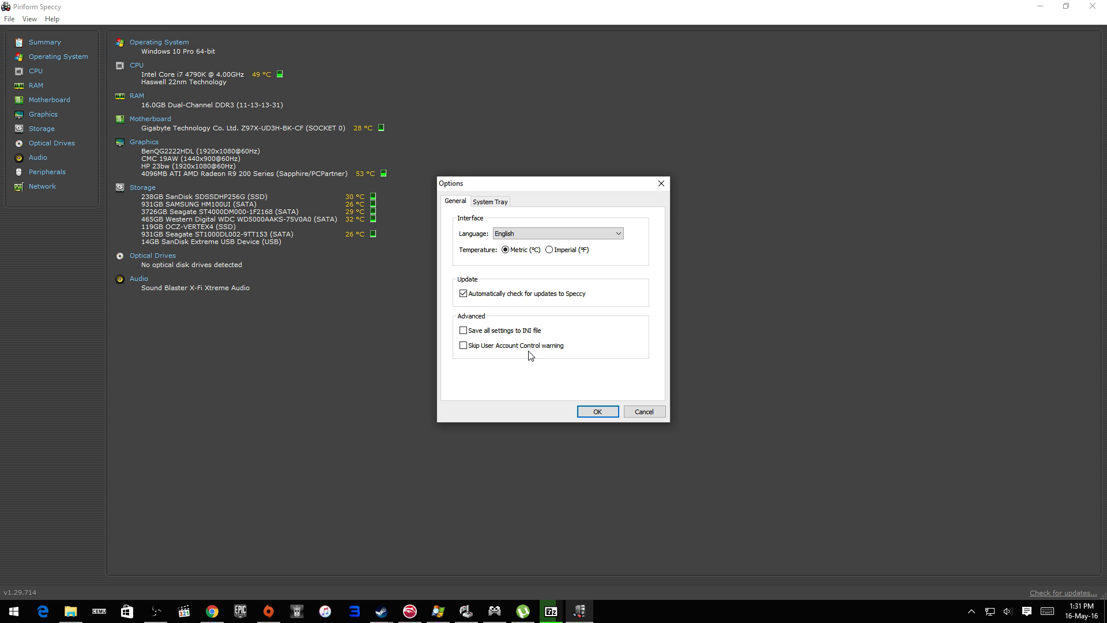
click(489, 200)
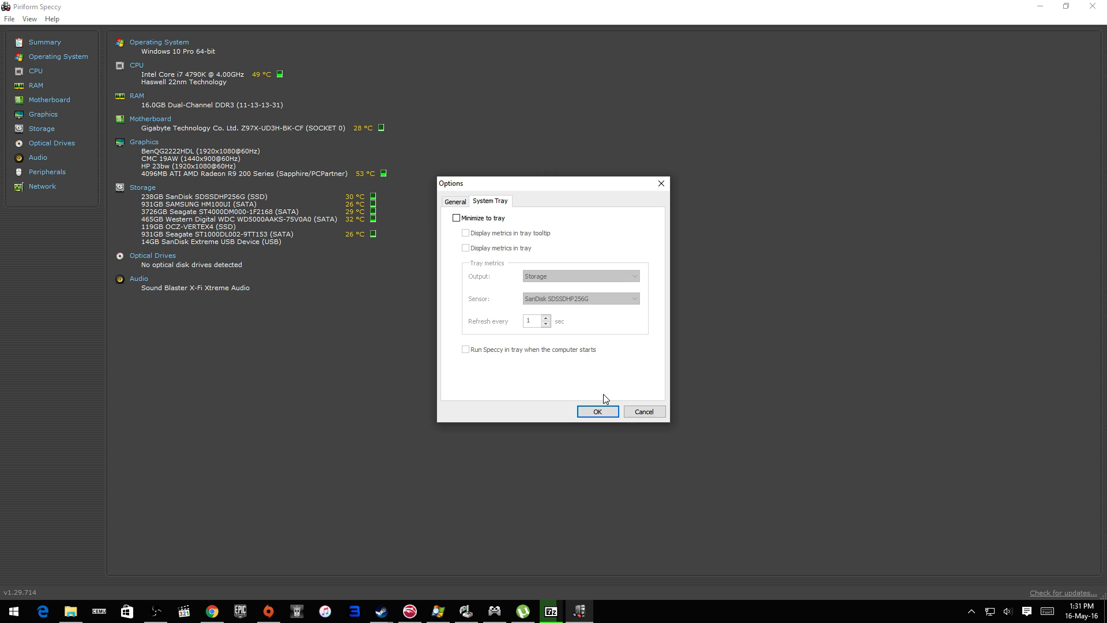
click(455, 200)
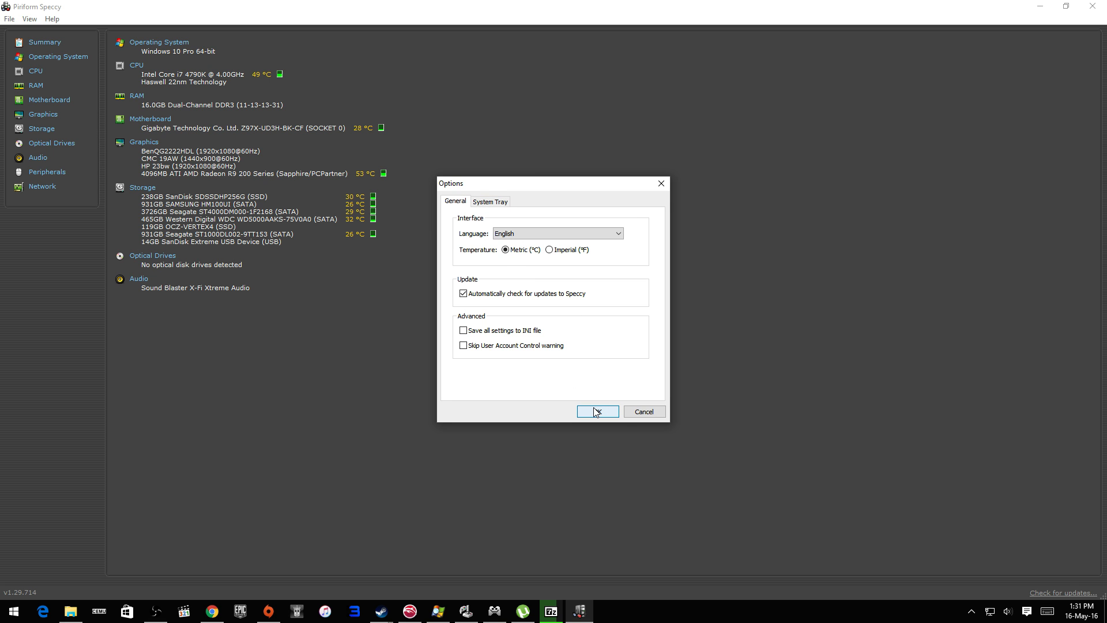
click(596, 412)
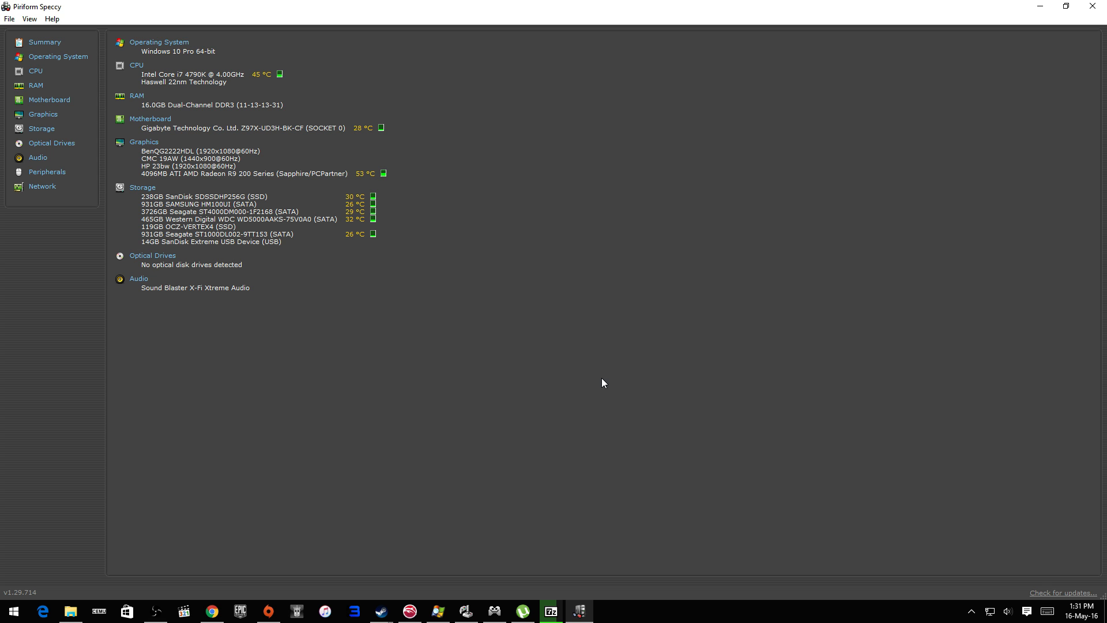